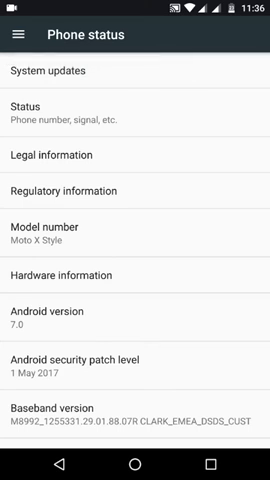
- Open Settings from the notification shade's gear icon and scroll toward System UI Tuner
scroll("down", 3)
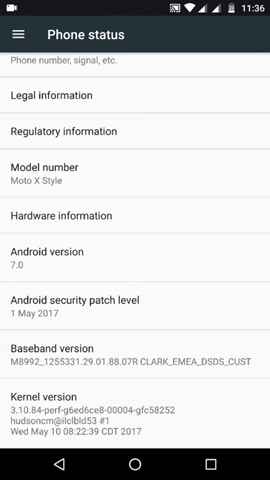
scroll("down", 3)
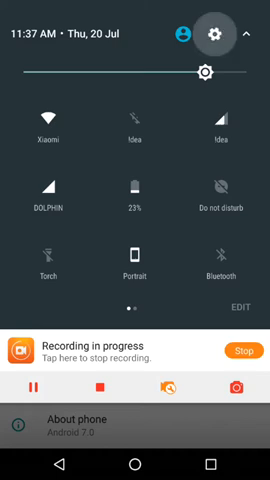
left_click(214, 34)
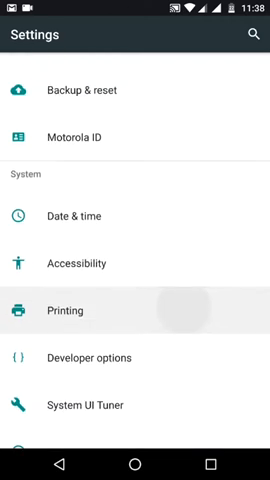
scroll("down", 3)
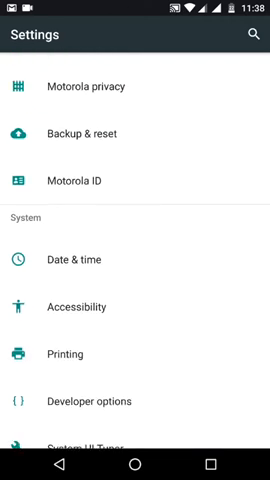
scroll("down", 3)
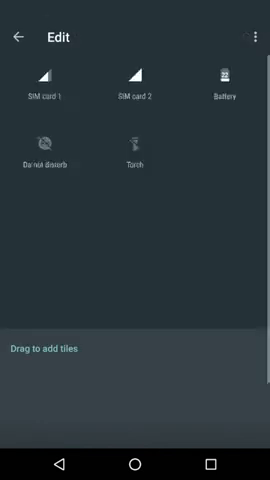
- Scroll through the quick settings Edit screen to the 'Drag to add tiles' area
scroll("down", 3)
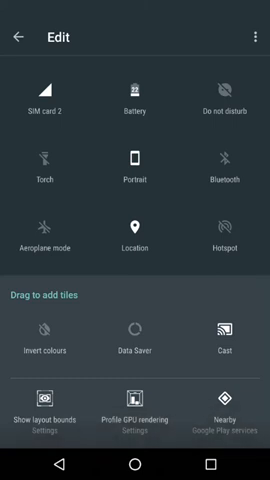
left_click(20, 37)
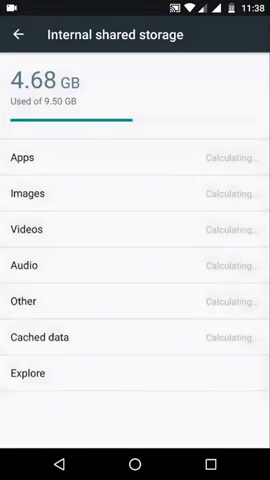
- Back out of Internal shared storage and Storage, then browse the main Settings list
left_click(20, 35)
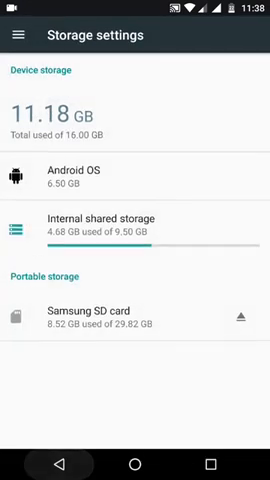
left_click(22, 35)
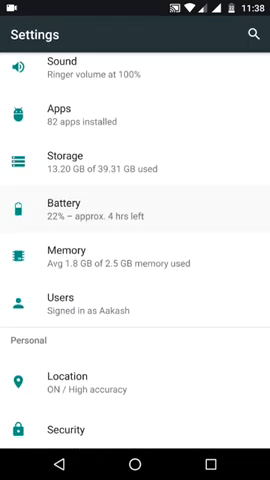
scroll("down", 3)
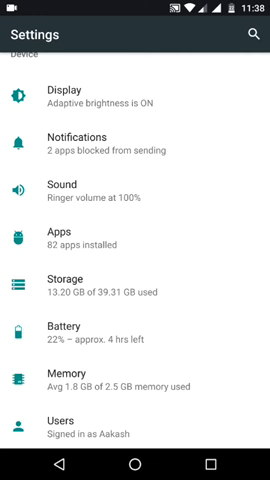
scroll("down", 3)
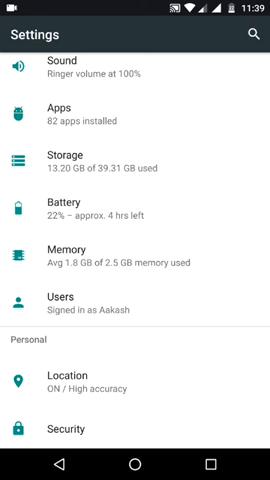
scroll("down", 3)
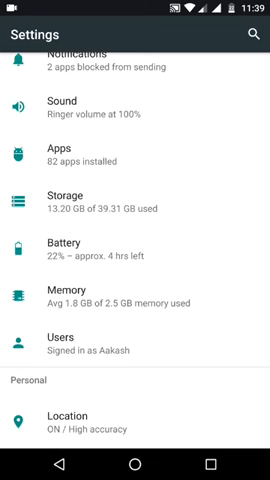
scroll("down", 3)
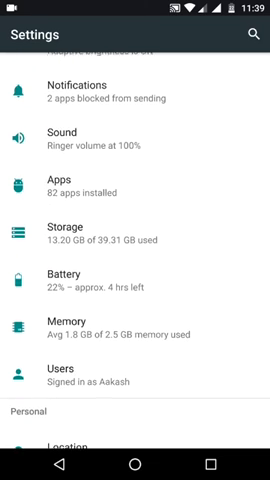
scroll("down", 3)
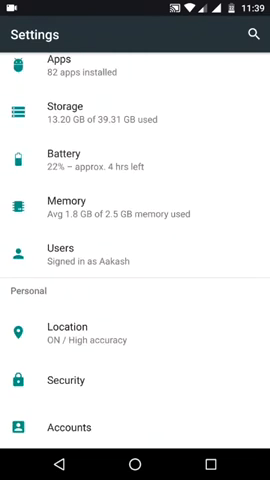
scroll("up", 3)
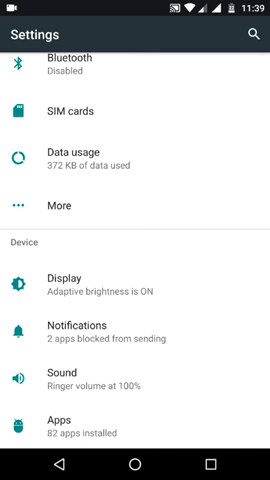
scroll("down", 3)
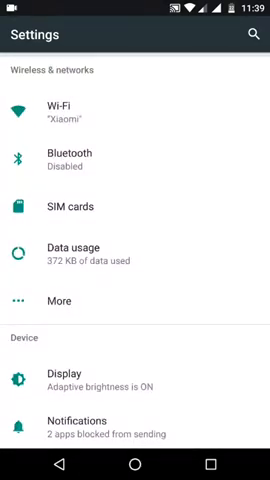
scroll("up", 3)
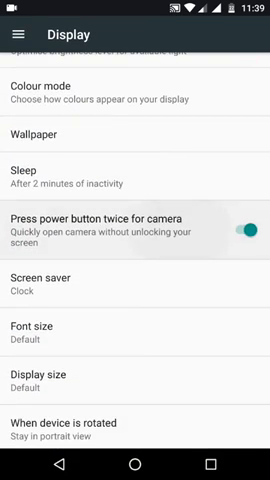
- Leave Display settings and scroll the Settings list down to System and About phone
scroll("down", 3)
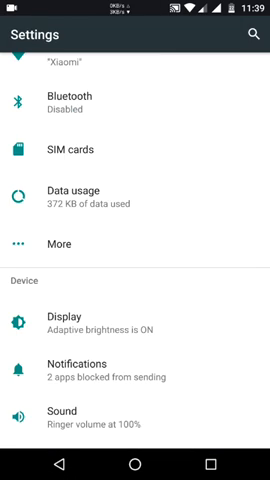
scroll("down", 3)
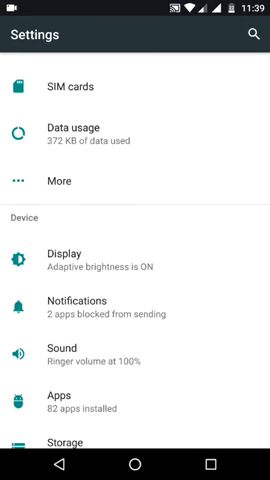
left_click(65, 85)
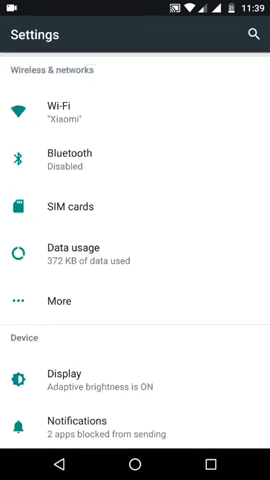
scroll("down", 3)
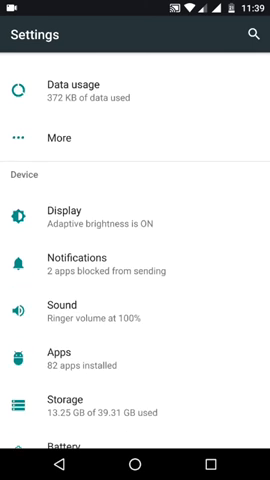
scroll("down", 3)
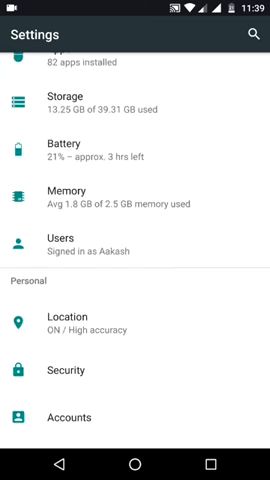
scroll("down", 3)
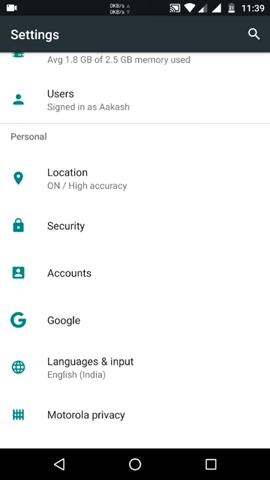
scroll("down", 3)
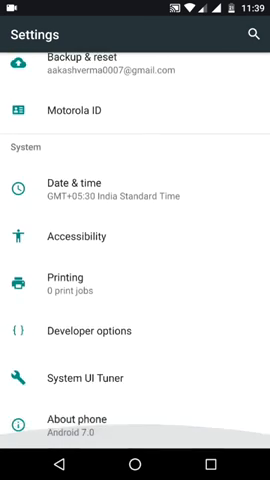